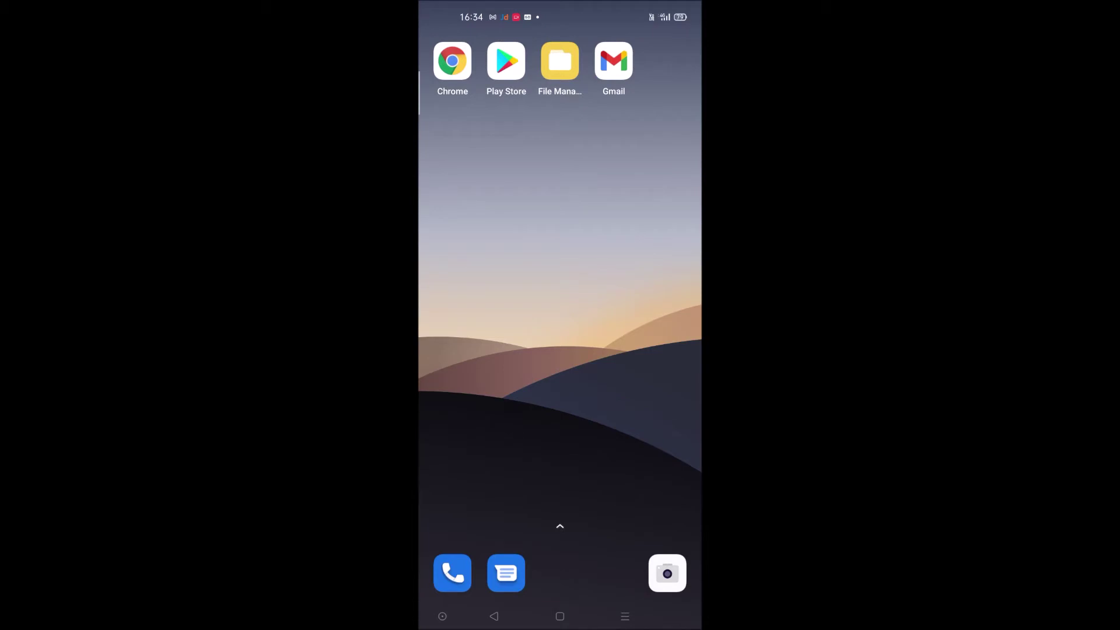
Open the launcher's app drawer and scroll until the Discord icon is visible
scroll(up, 3)
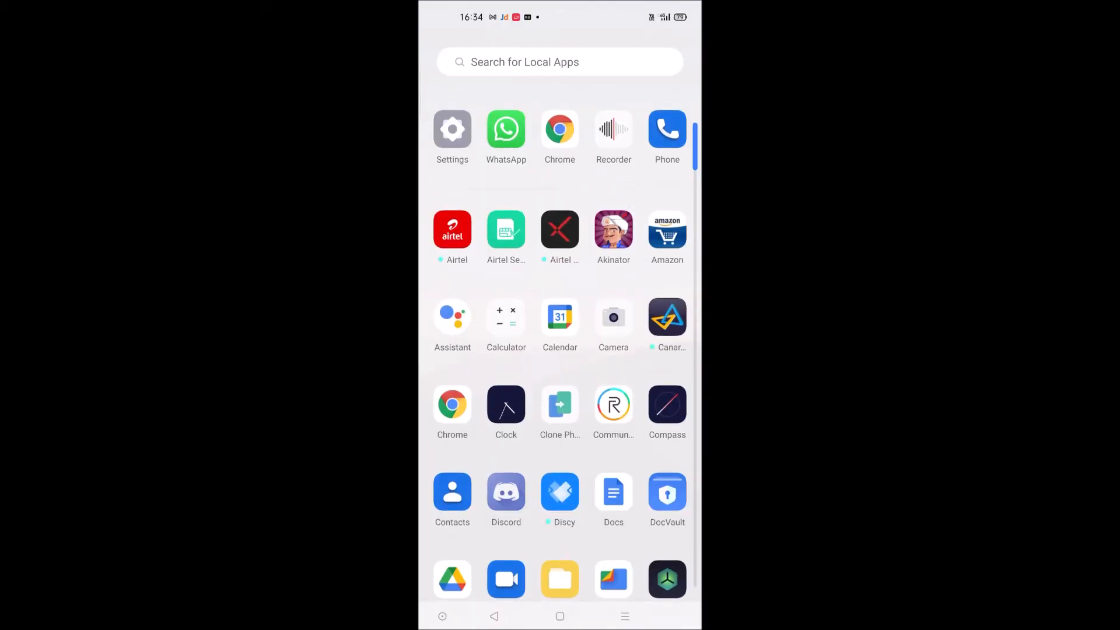
scroll(down, 3)
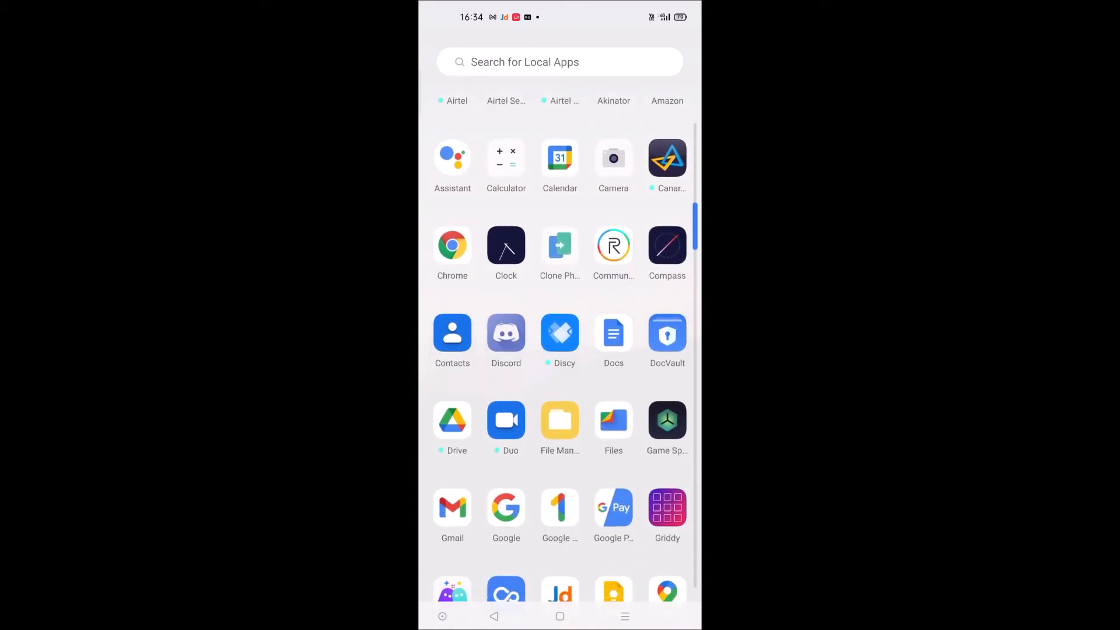
Launch Discord, start Register, and enter the username 'redehinx'
click(507, 332)
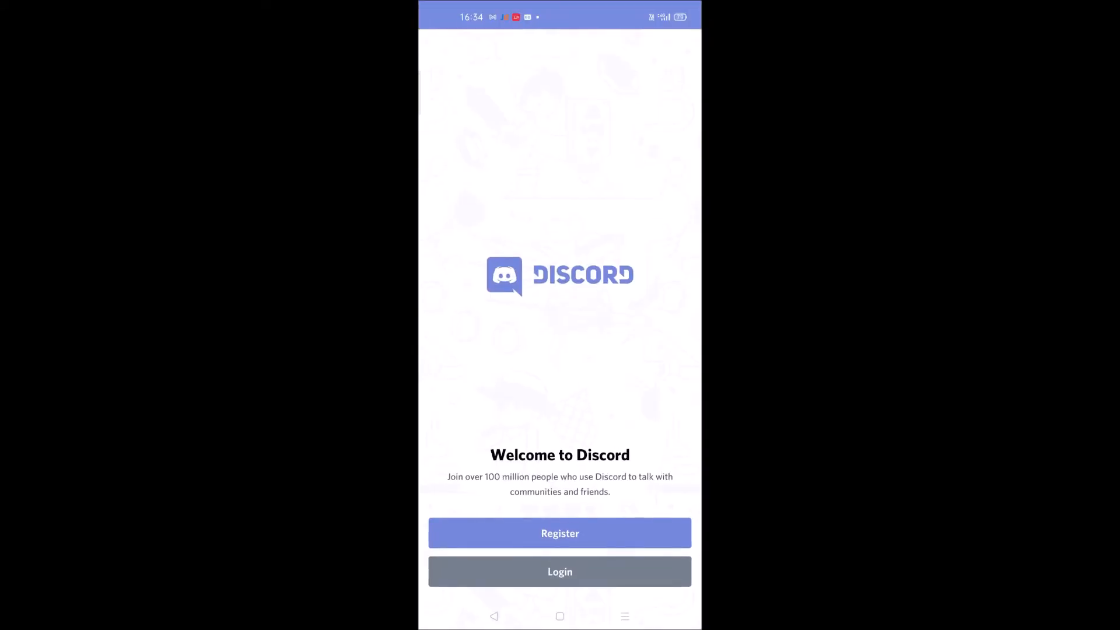
click(560, 533)
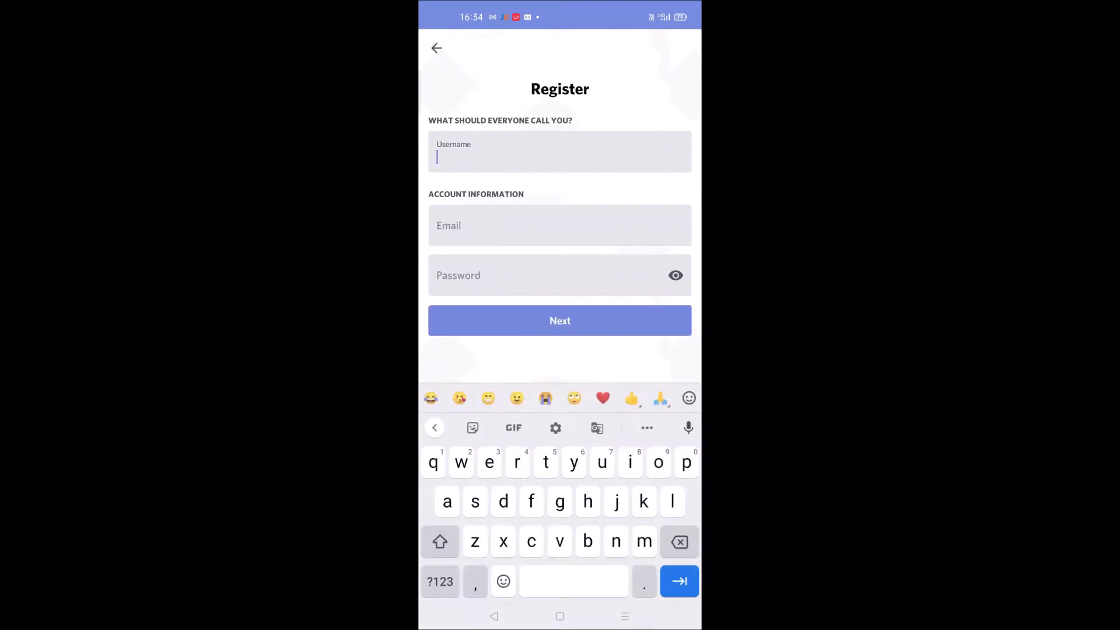
text(rede)
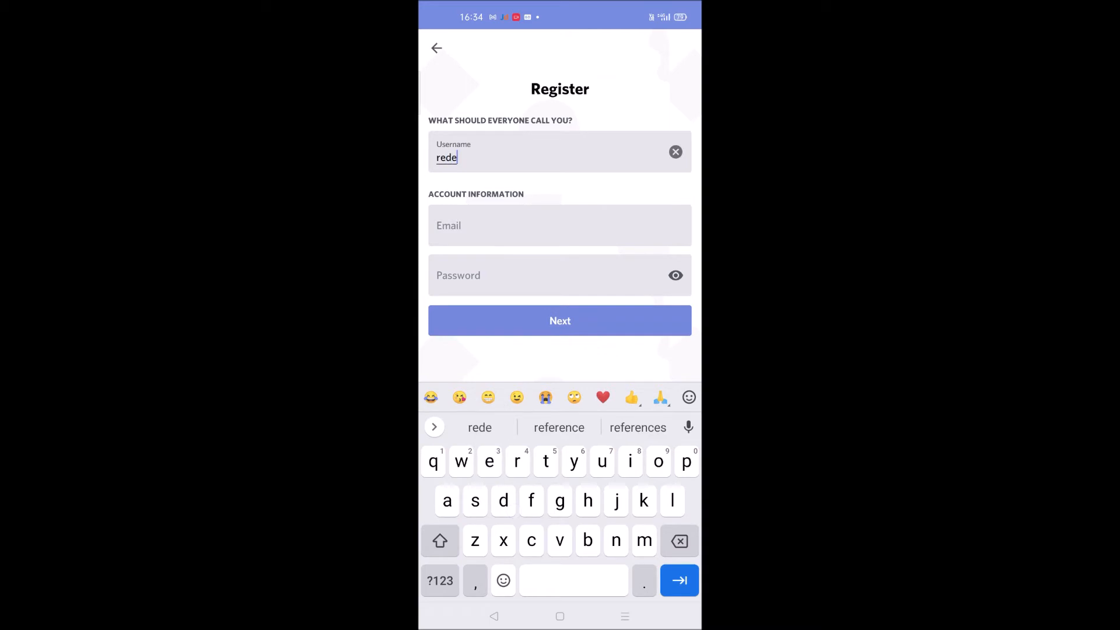
text(hinxzse)
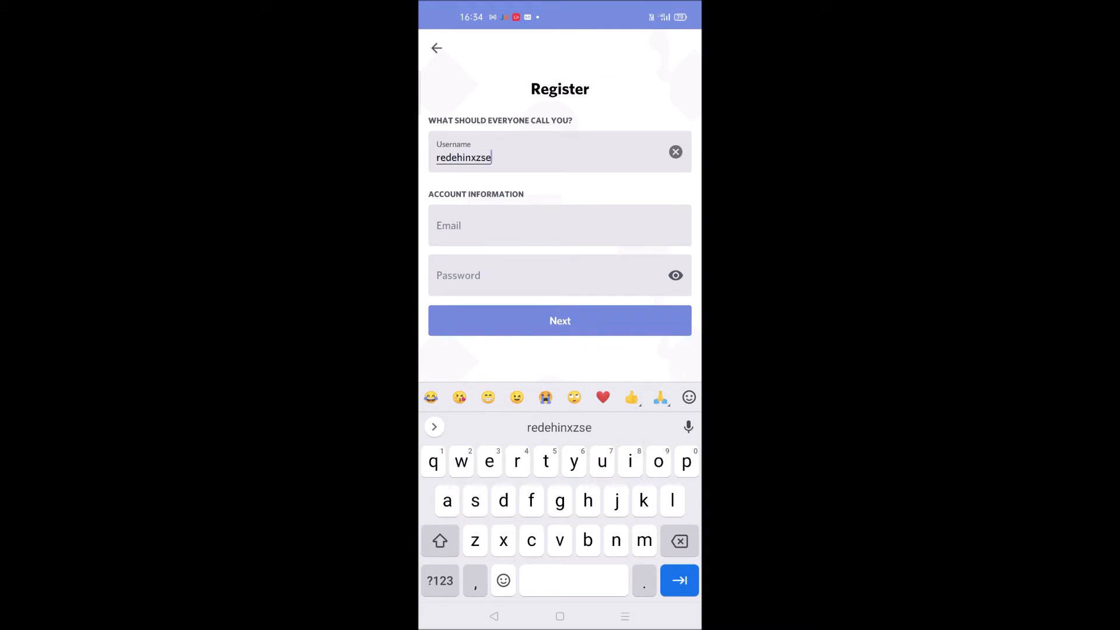
Enter the email via the suggested address, set a password, and continue to the birthday step
click(560, 225)
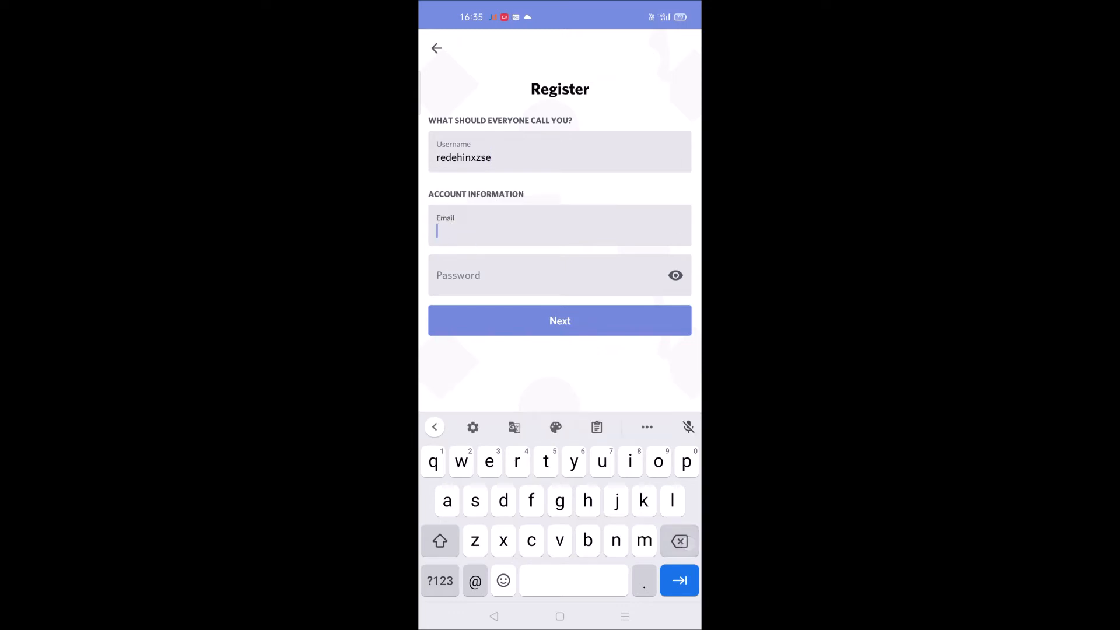
text(techans)
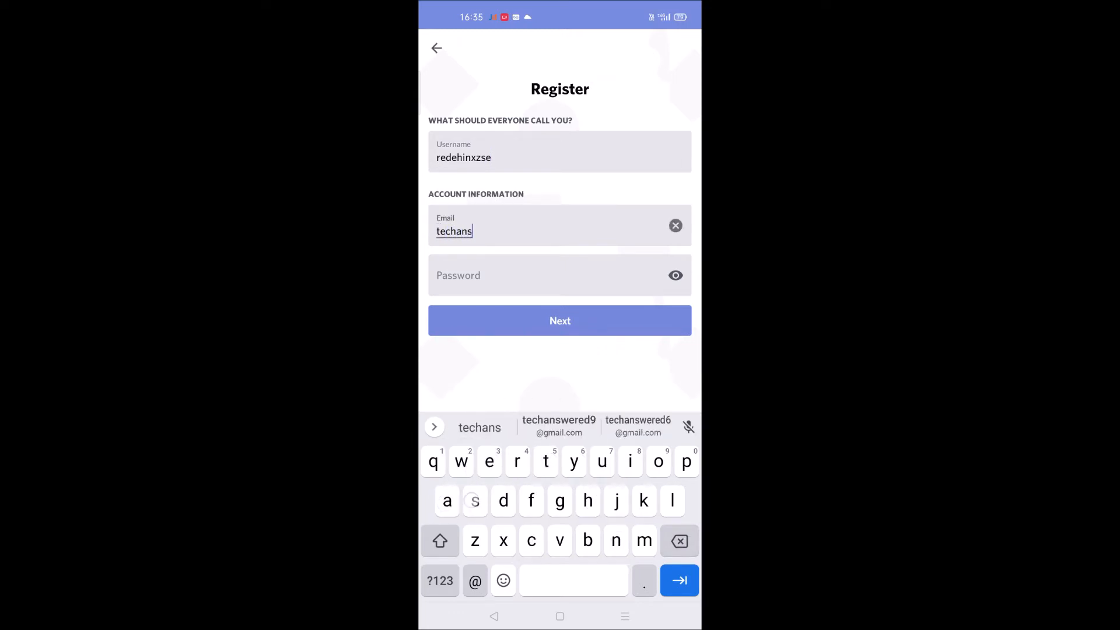
click(559, 424)
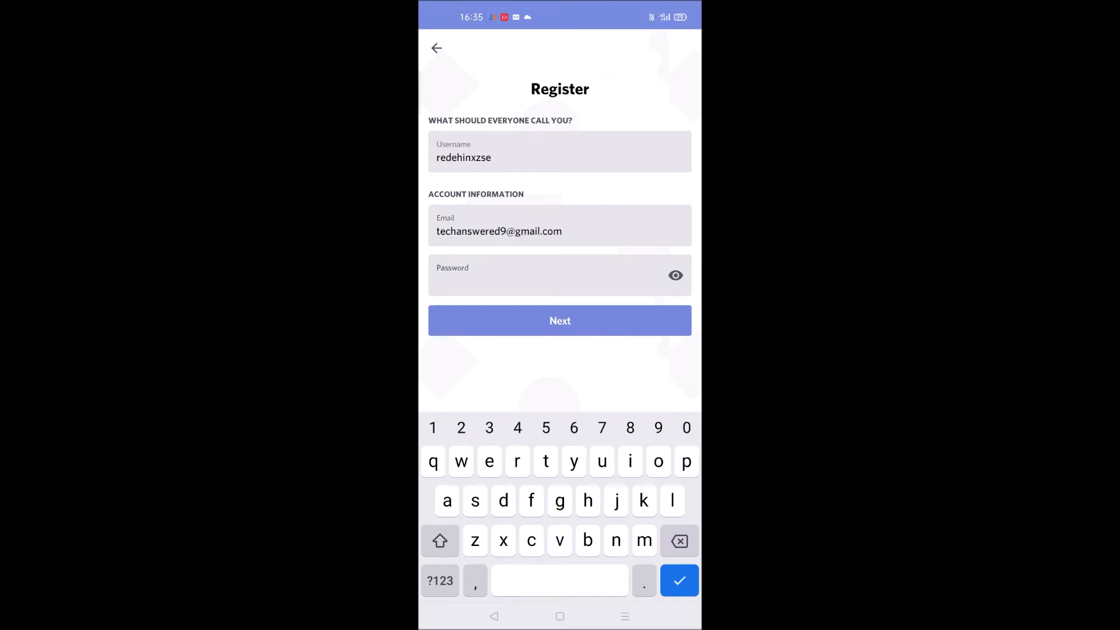
text(9)
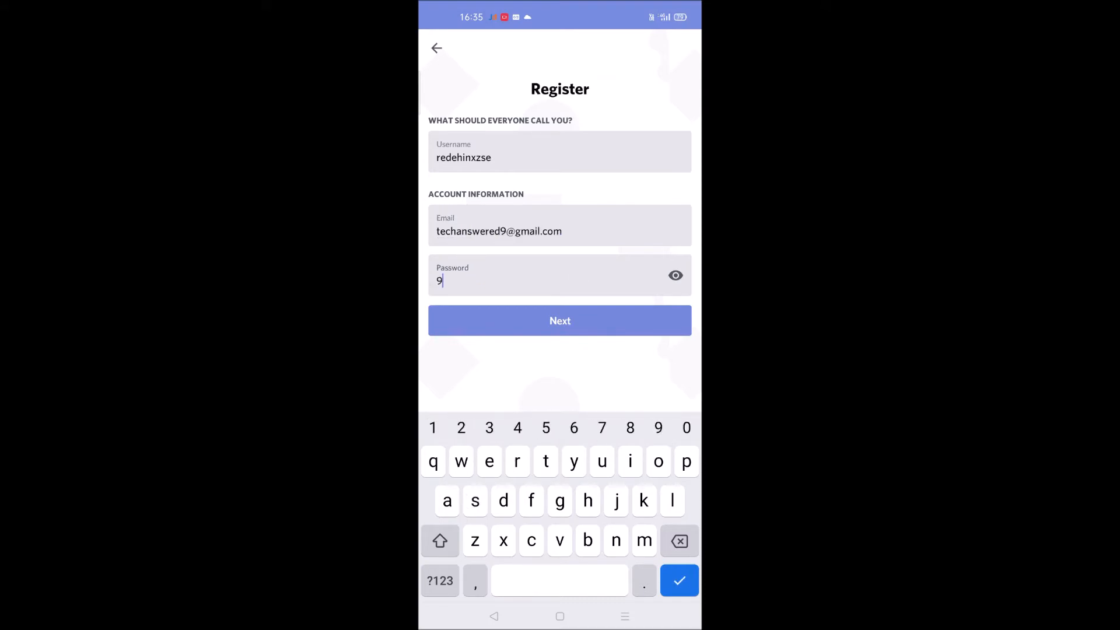
click(560, 319)
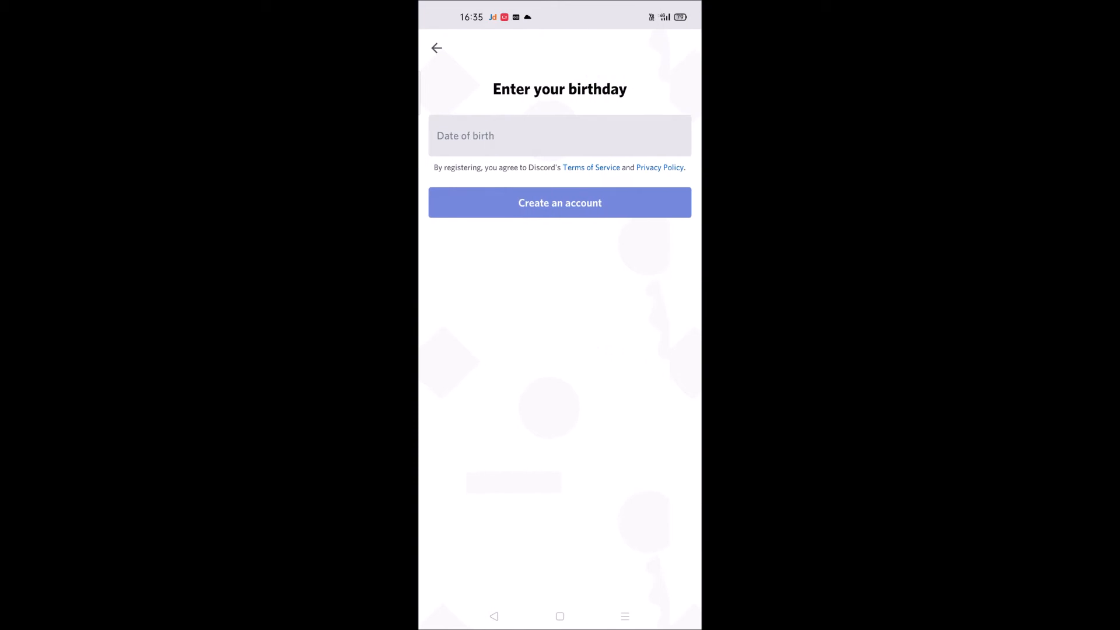
click(560, 136)
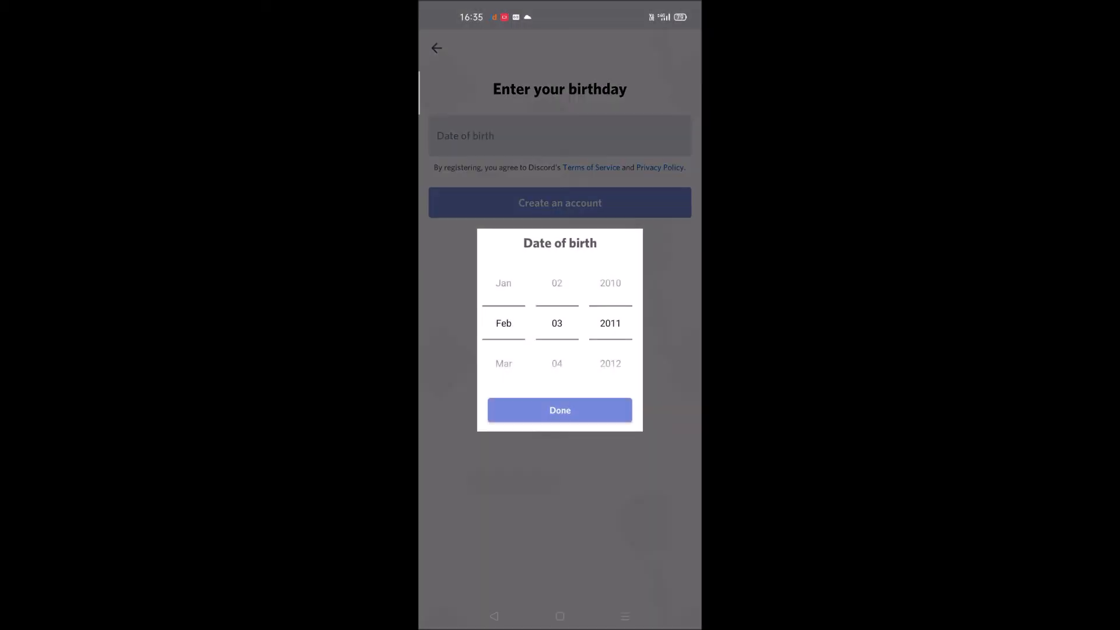
scroll(down, 3)
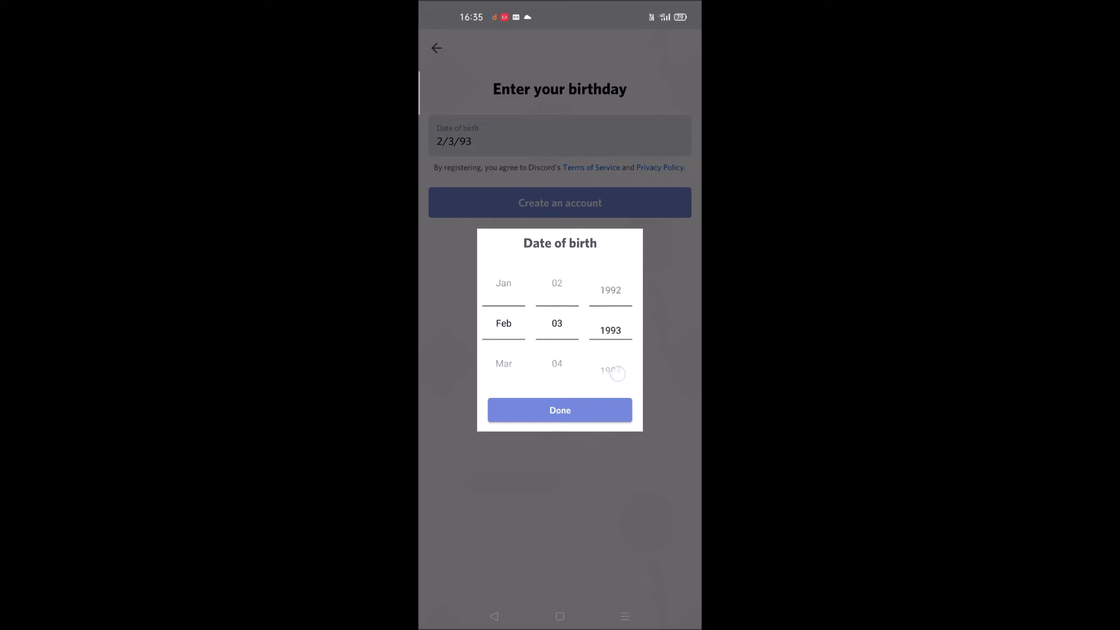
click(560, 410)
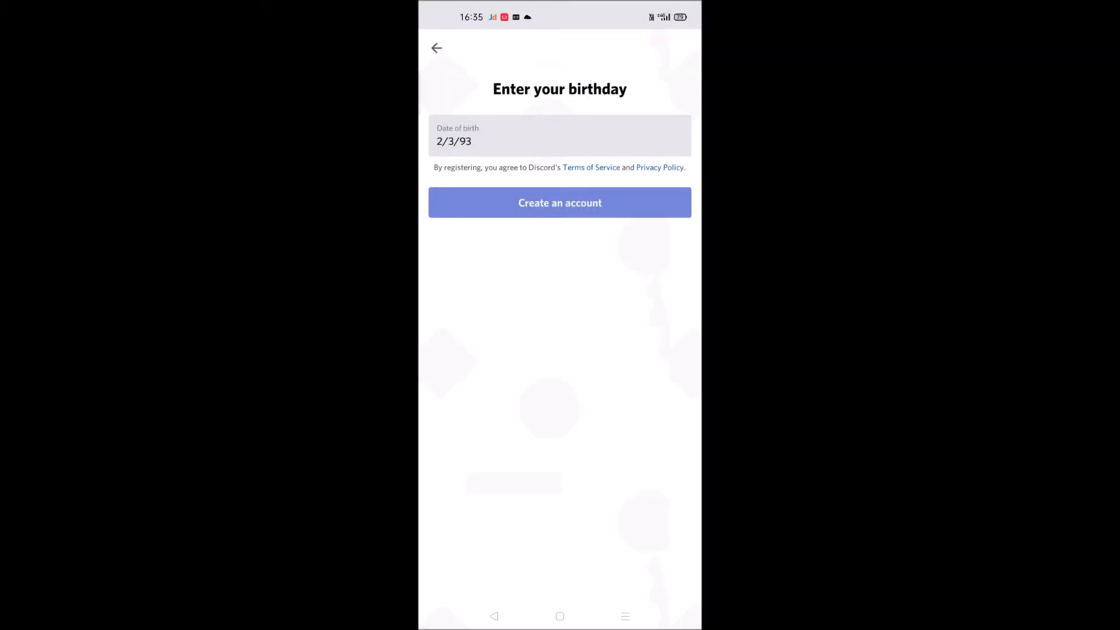
click(560, 203)
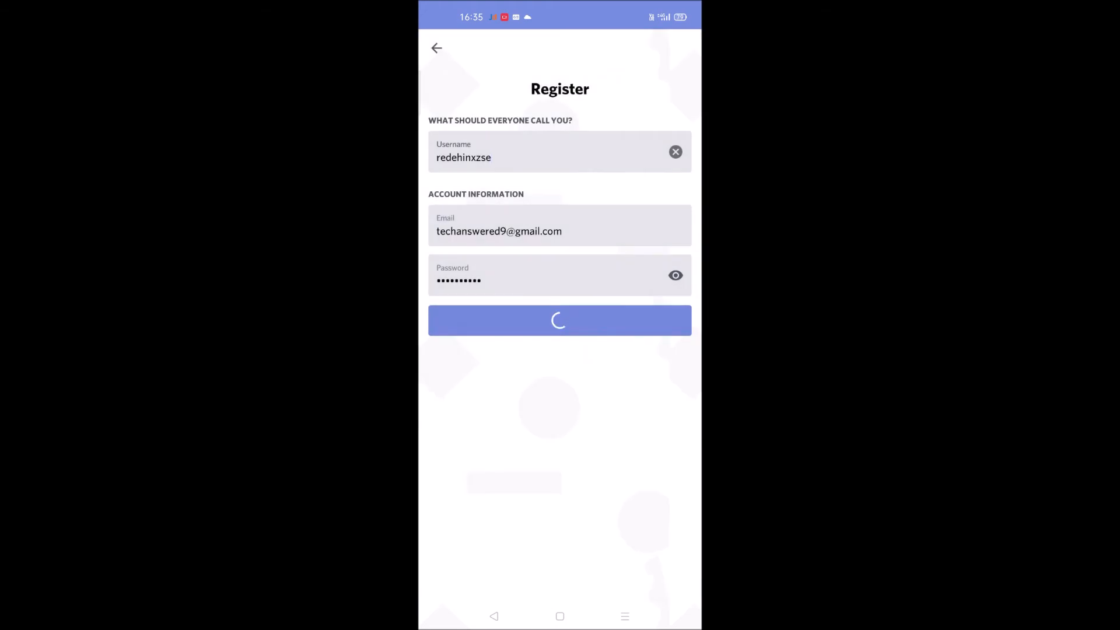
Let registration complete and dismiss Google's save-password prompt with Not now
click(558, 319)
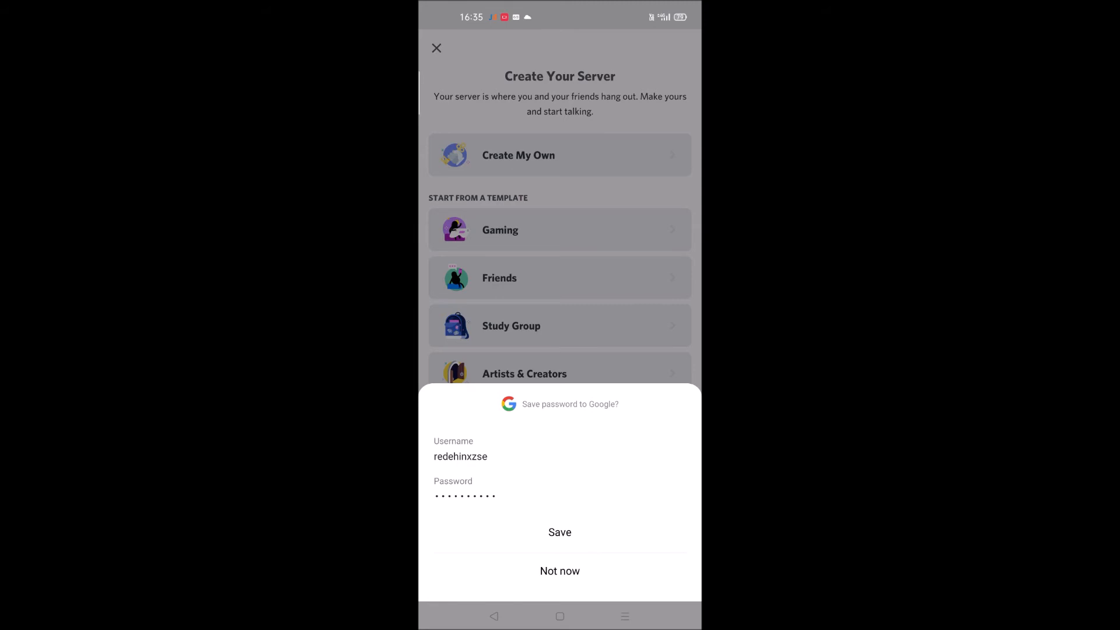
click(560, 572)
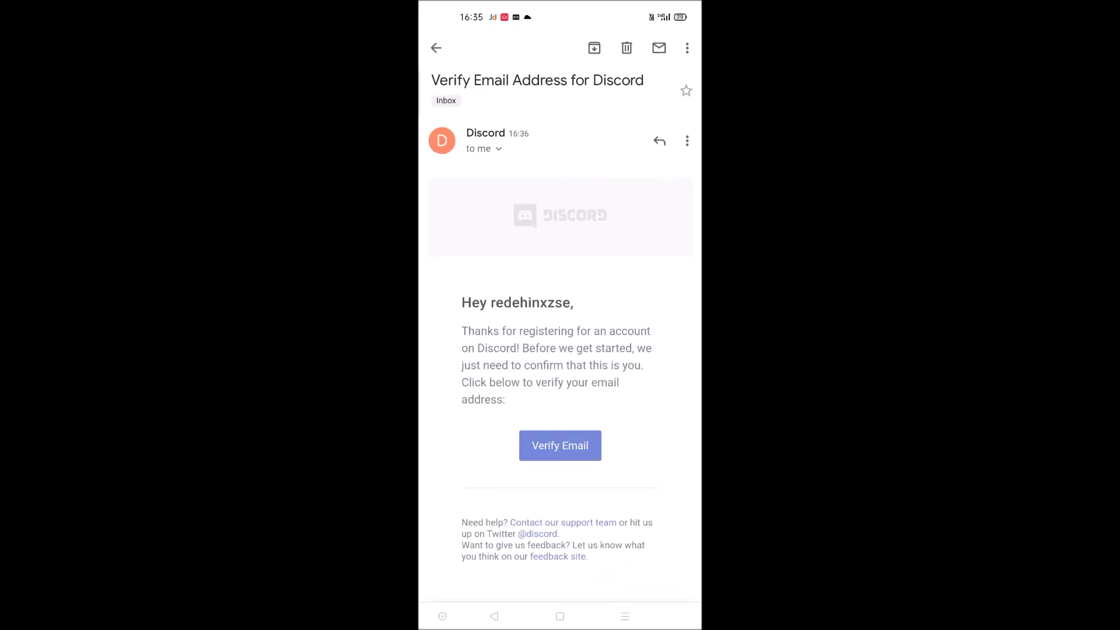
Confirm the address via Verify Email in Discord's Gmail verification message
click(560, 446)
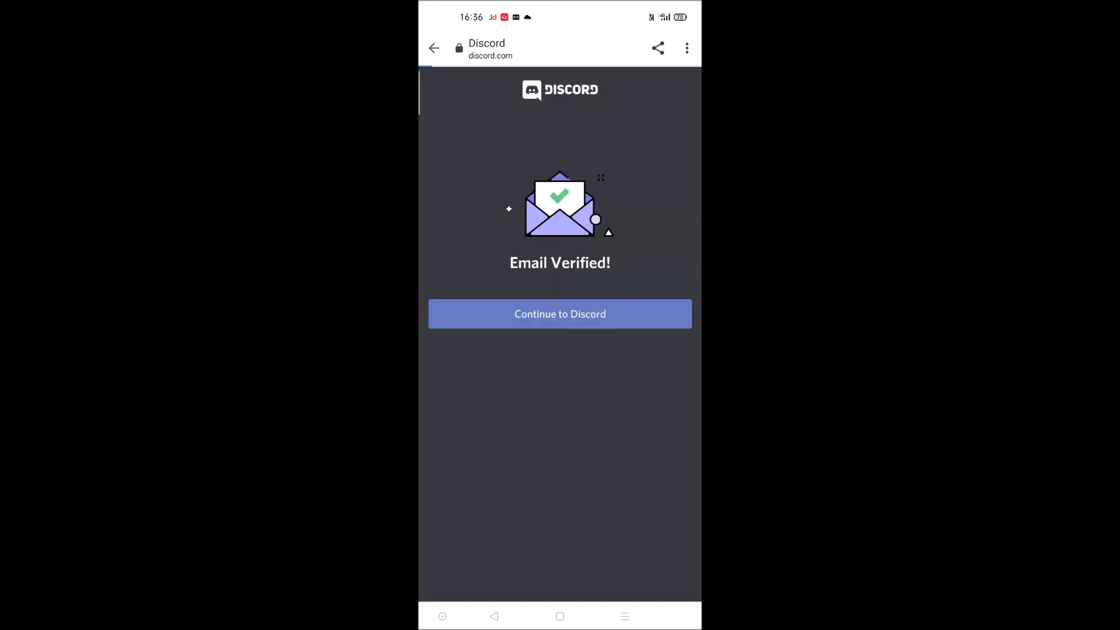
Continue from the Email Verified page into the Discord app's Direct Messages screen
click(560, 314)
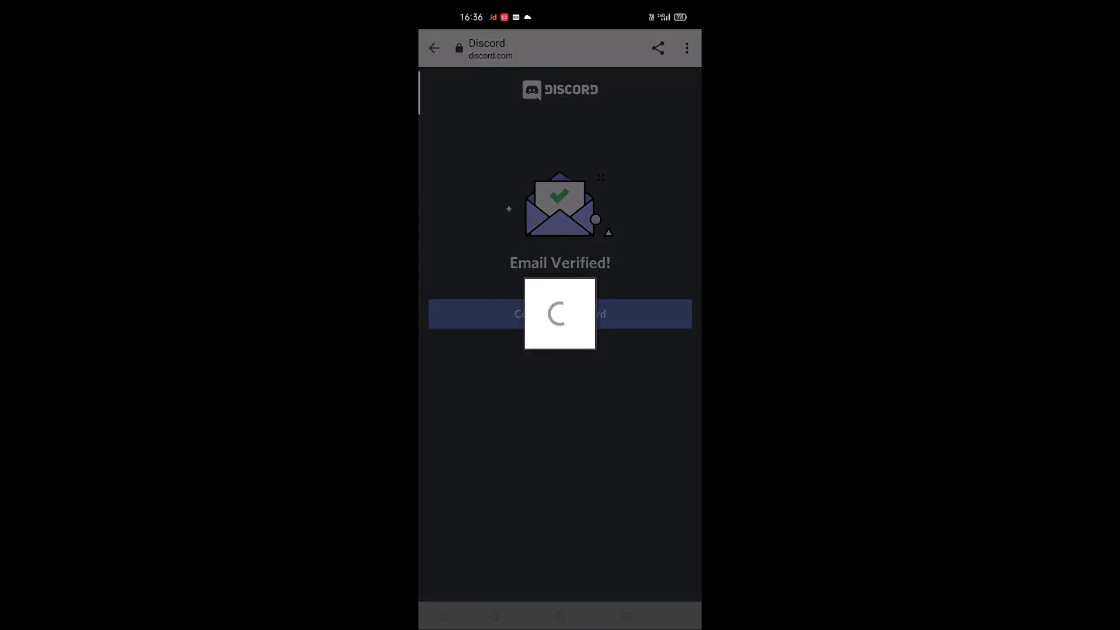
click(560, 314)
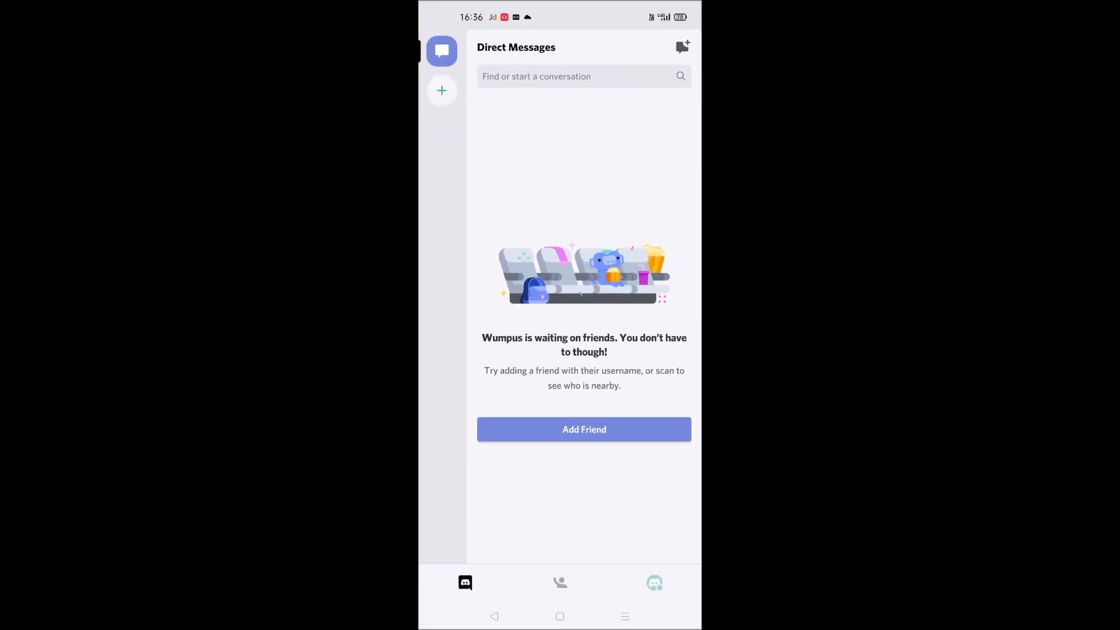